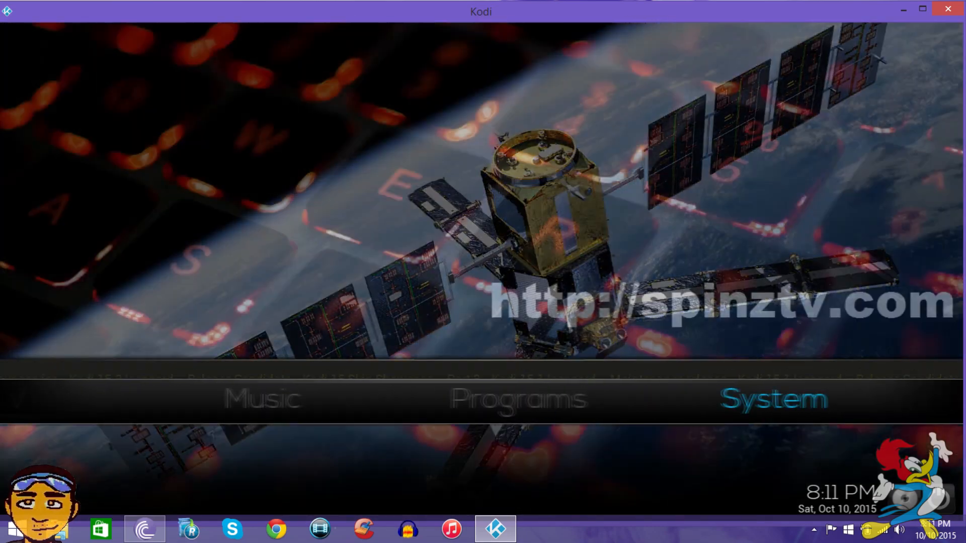
# Step: Highlight System on the Kodi home screen to reveal File Manager, Add-Ons and Profiles
pyautogui.click(773, 398)
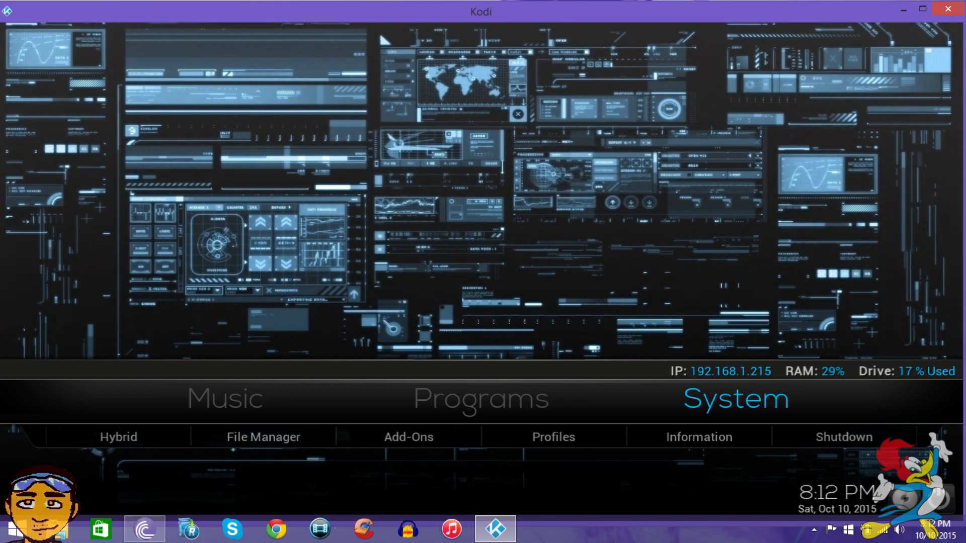
pyautogui.click(480, 398)
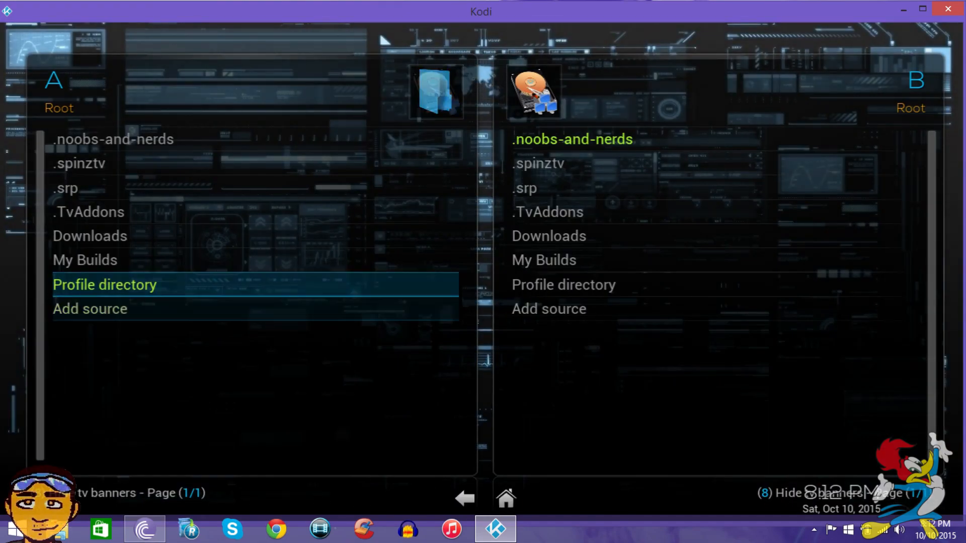
pyautogui.press('Down')
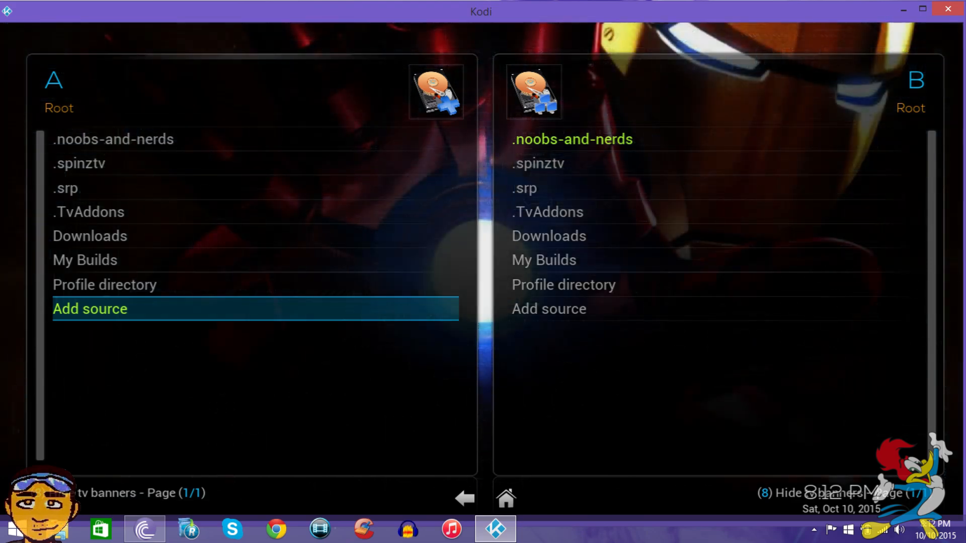
pyautogui.click(89, 308)
pyautogui.write('http://srp.nu')
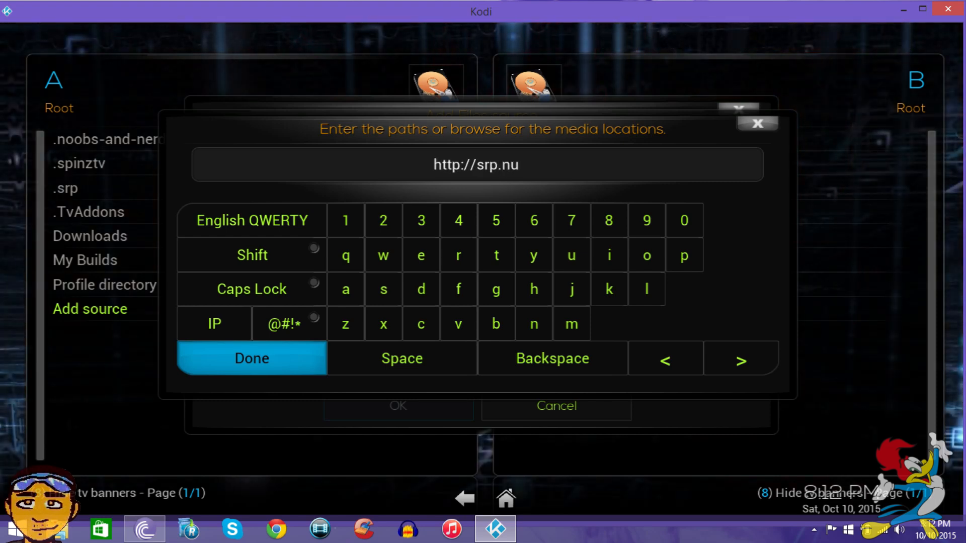
pyautogui.click(252, 358)
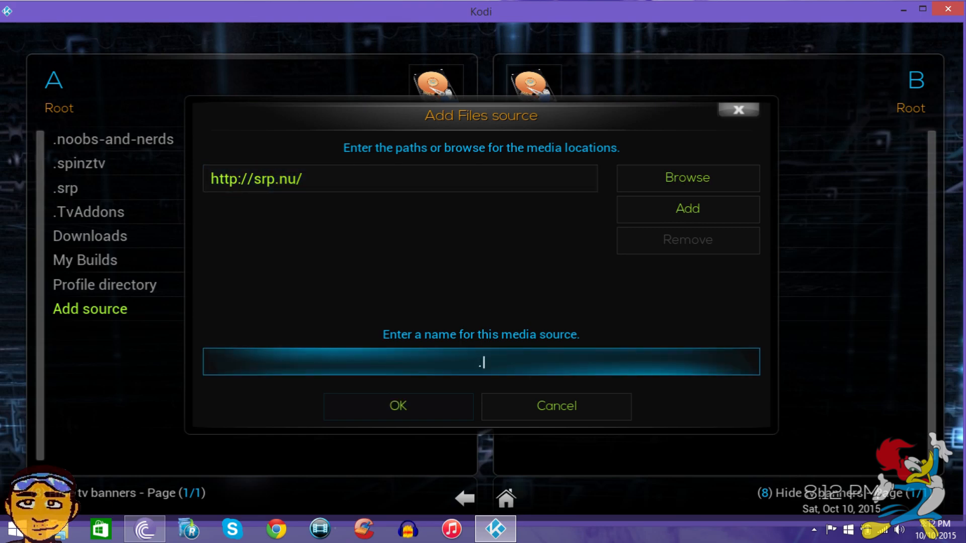
pyautogui.write('srp')
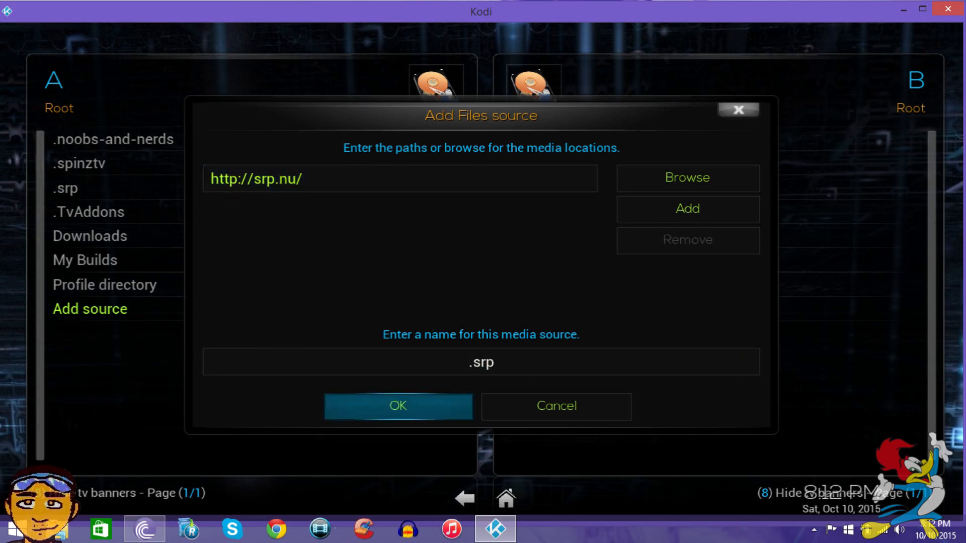
pyautogui.click(398, 406)
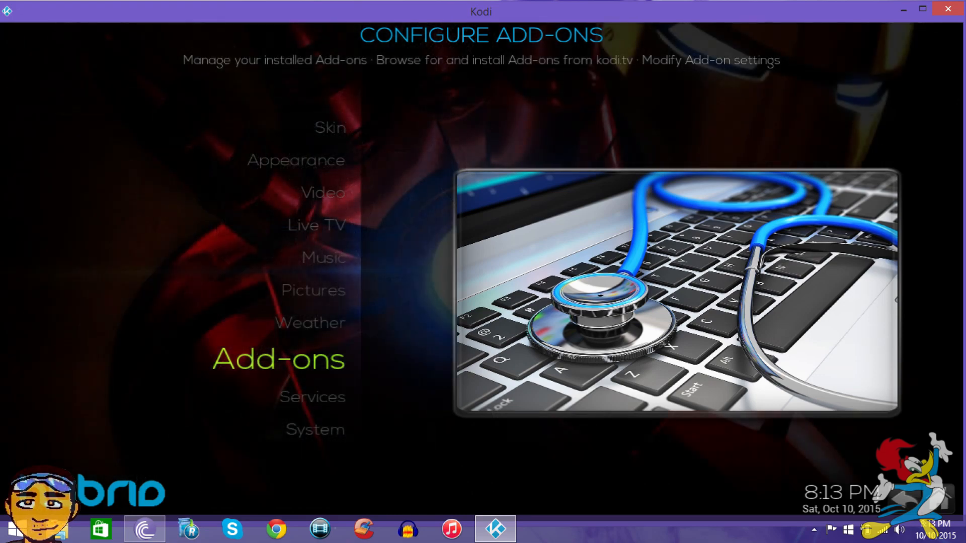
# Step: Install from zip file by browsing the .srp source into its isengard folder
pyautogui.click(279, 359)
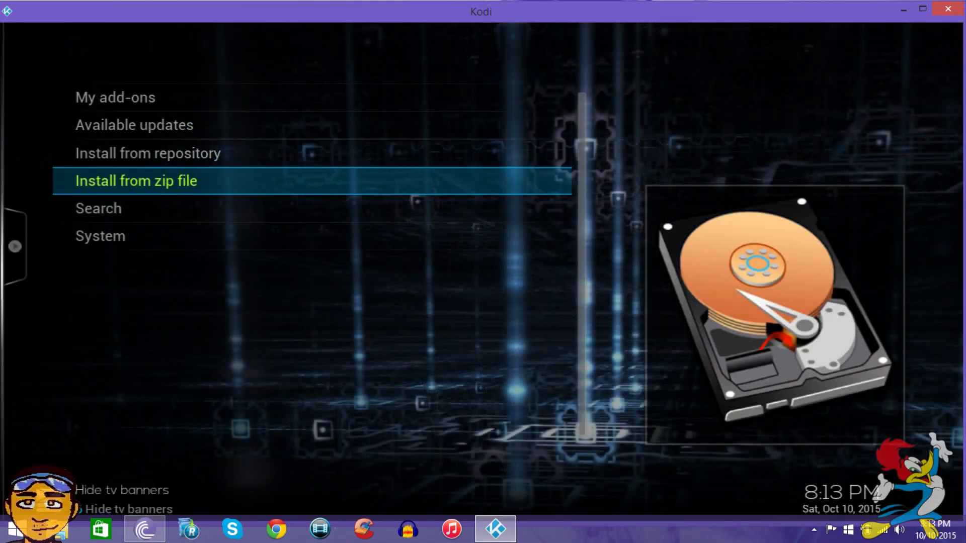
pyautogui.click(136, 180)
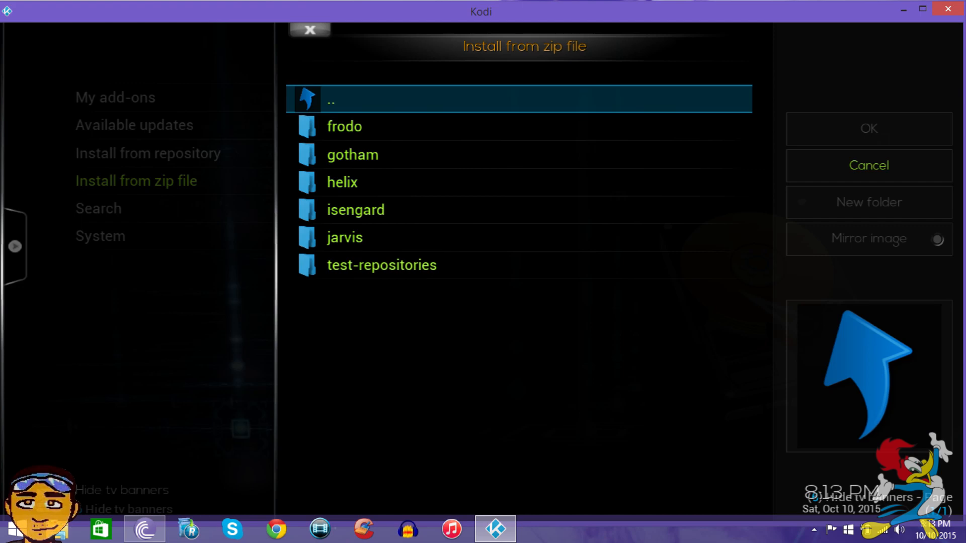
pyautogui.click(356, 210)
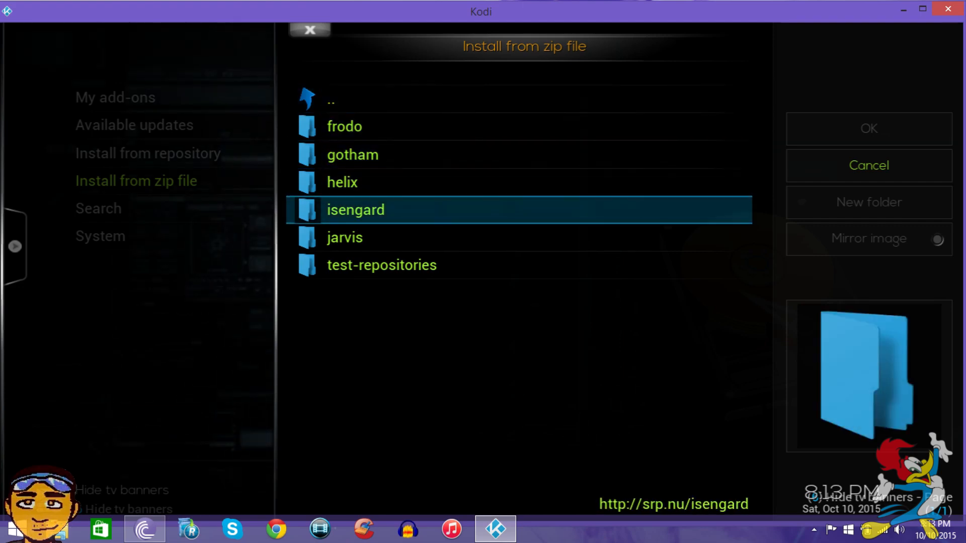
pyautogui.click(344, 127)
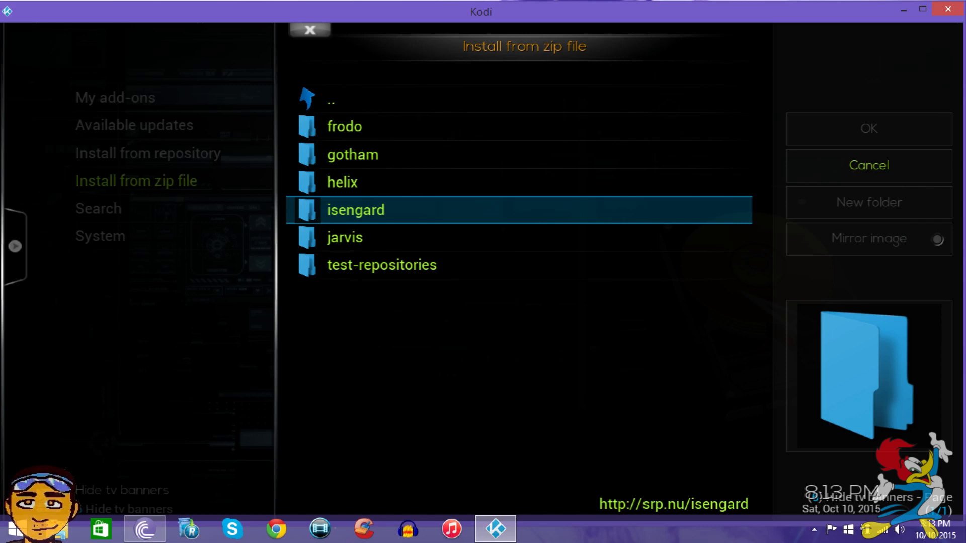
pyautogui.click(345, 238)
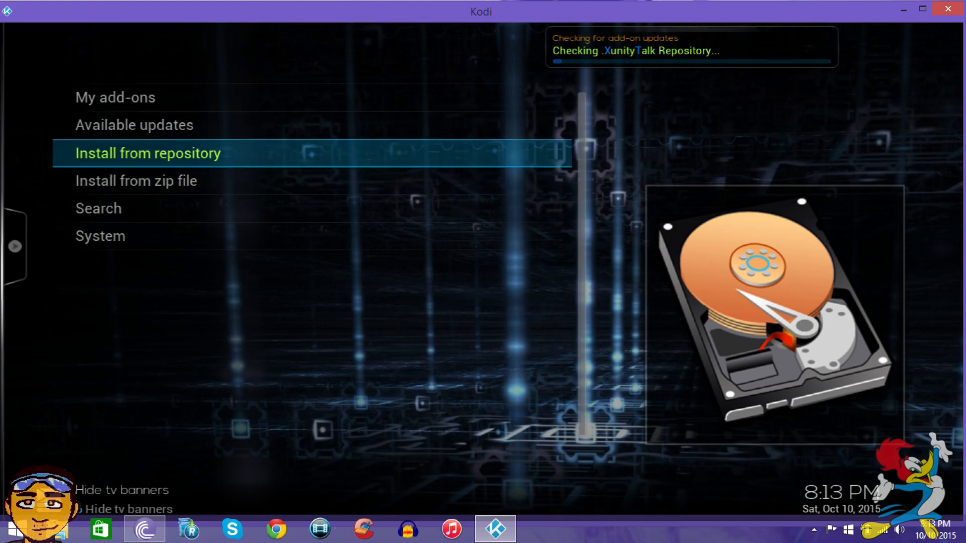
# Step: Browse the installed repositories and open SuperRepo All [Isengard][v7]
pyautogui.click(147, 153)
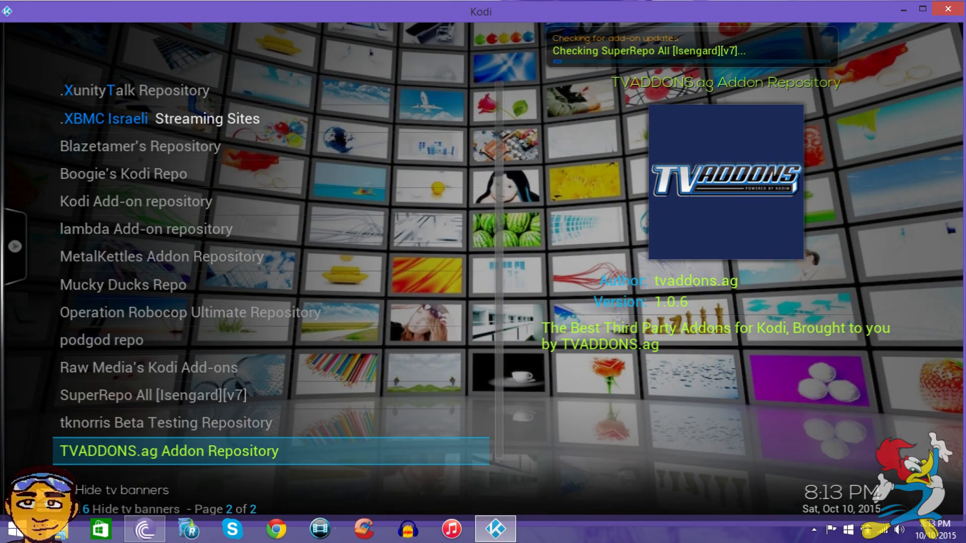
pyautogui.scroll(3)
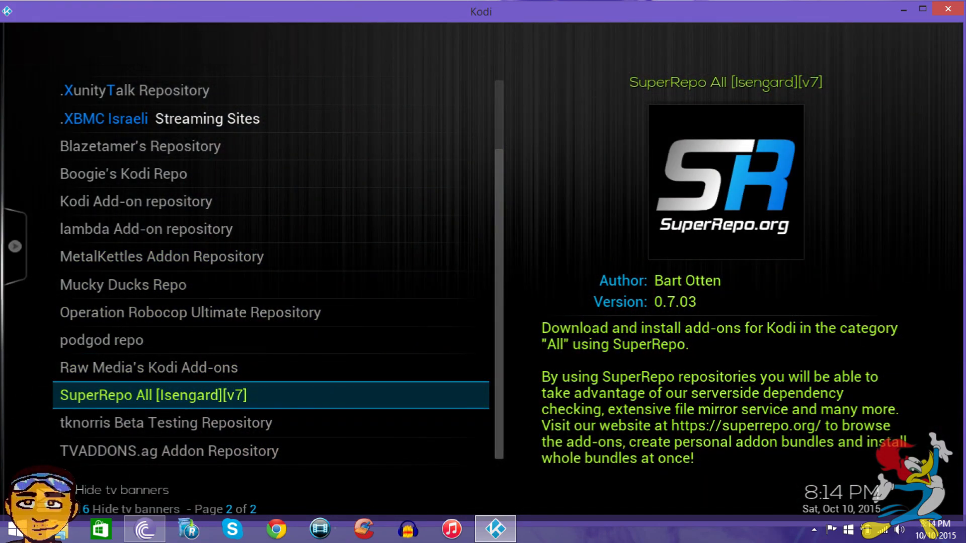
pyautogui.click(152, 395)
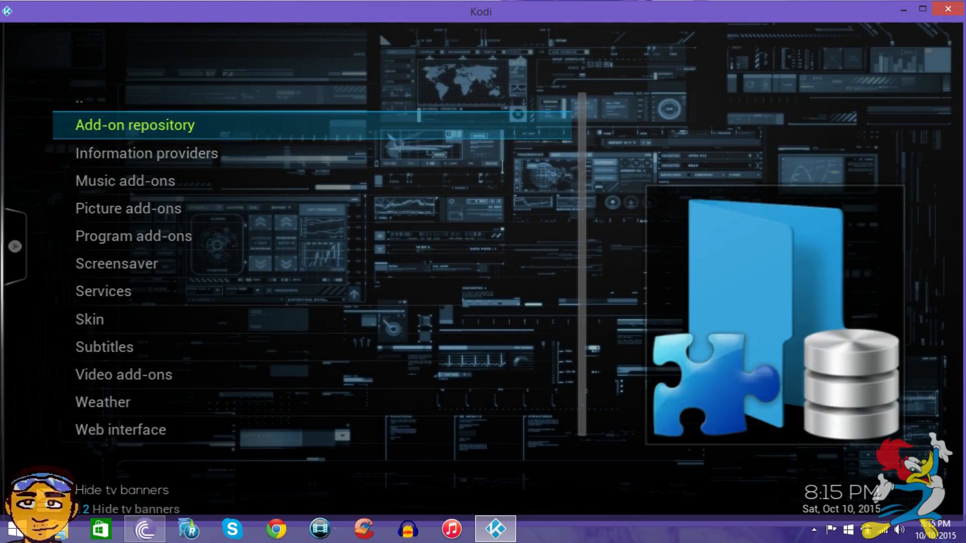
# Step: Open SuperRepo's Add-on repository category and scroll to TVADDONS.ag Addon Repository
pyautogui.click(135, 125)
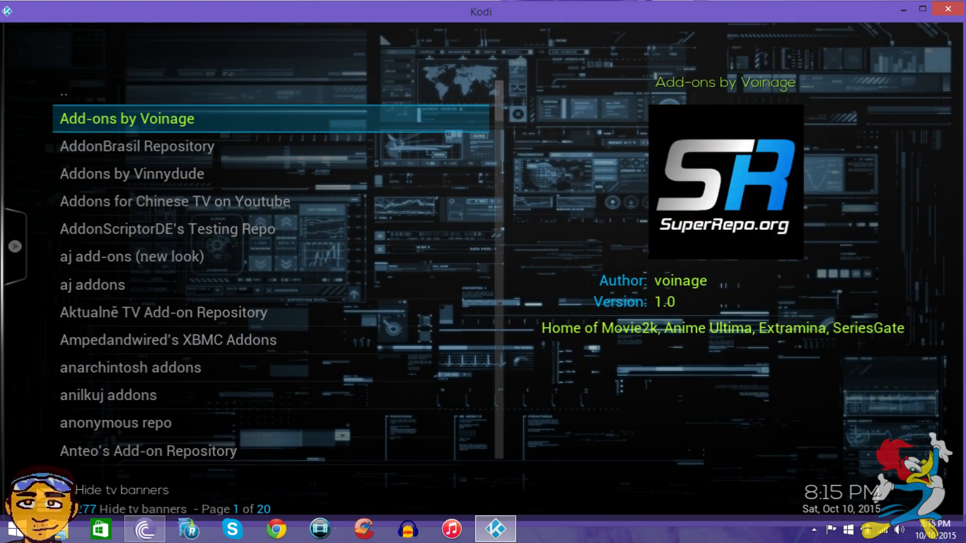
pyautogui.press('Up')
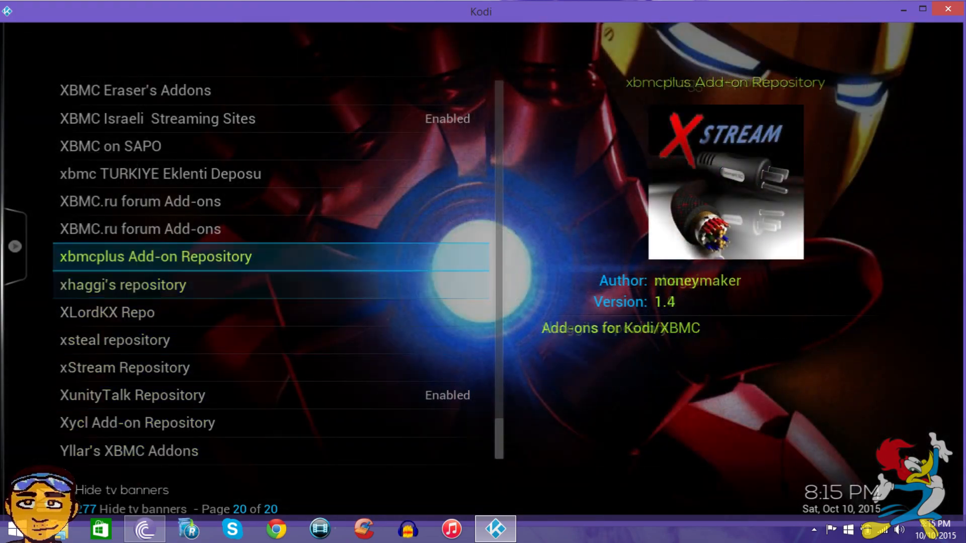
pyautogui.scroll(3)
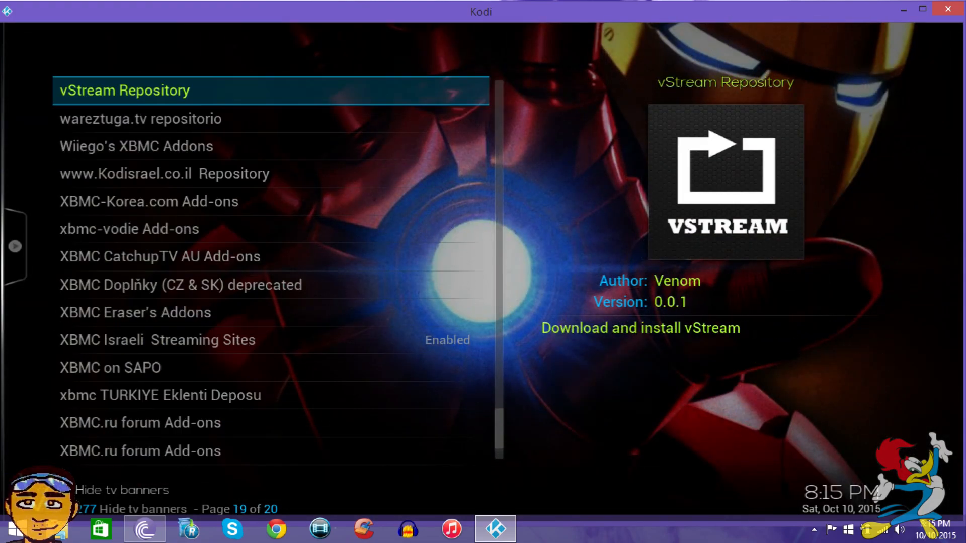
pyautogui.scroll(3)
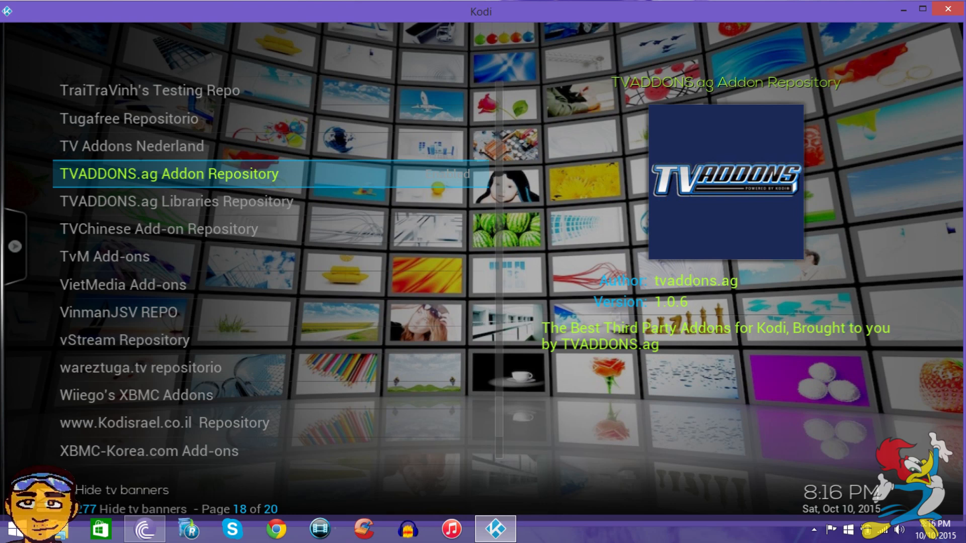
# Step: Confirm TVADDONS.ag Addon Repository shows as enabled in its information dialog, then close it
pyautogui.click(168, 174)
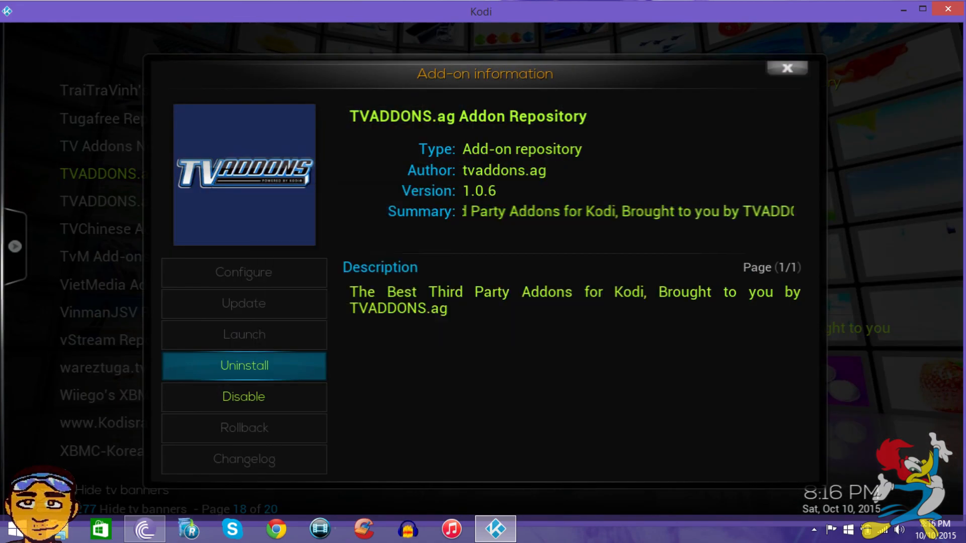
pyautogui.click(785, 68)
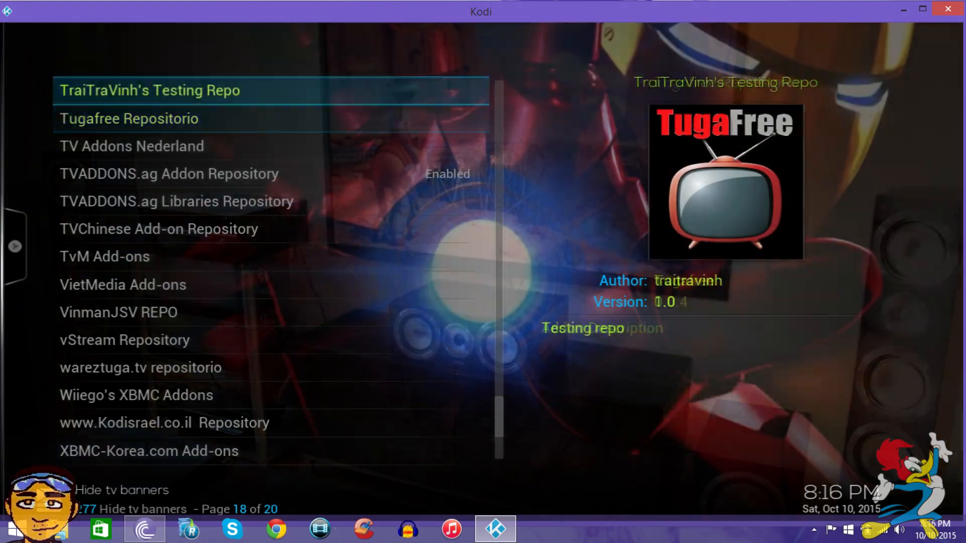
pyautogui.scroll(3)
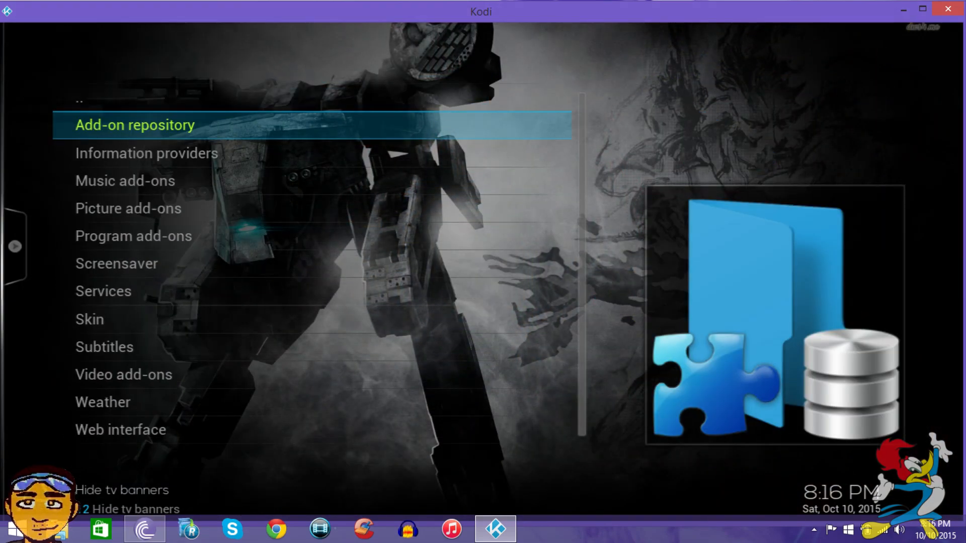
# Step: Browse TVADDONS.ag Addon Repository's video add-ons, such as The Ellen DeGeneres Show
pyautogui.click(134, 124)
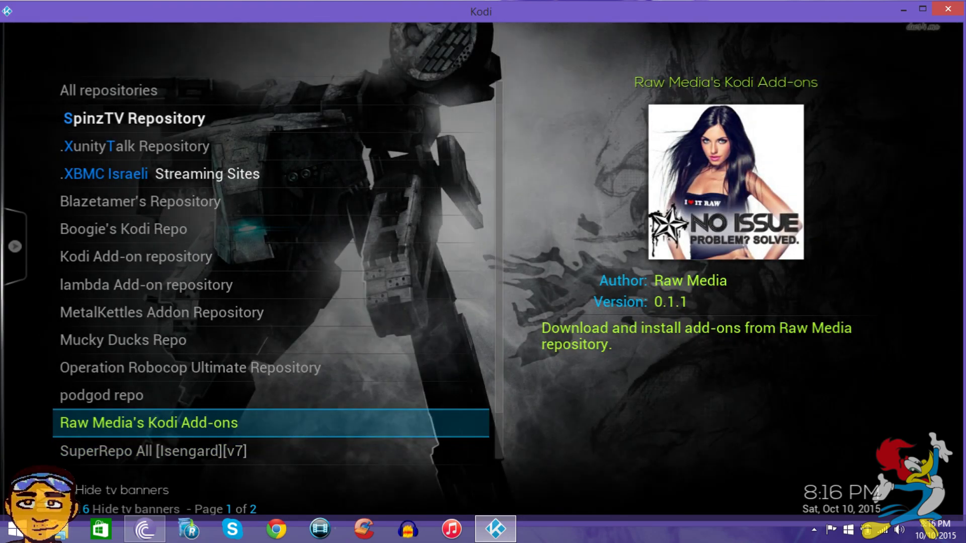
pyautogui.scroll(-3)
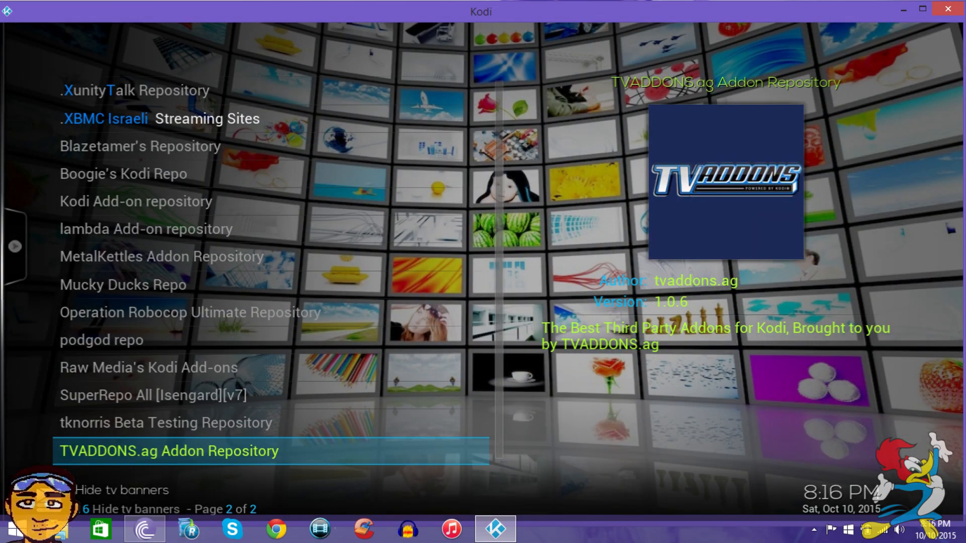
pyautogui.click(169, 450)
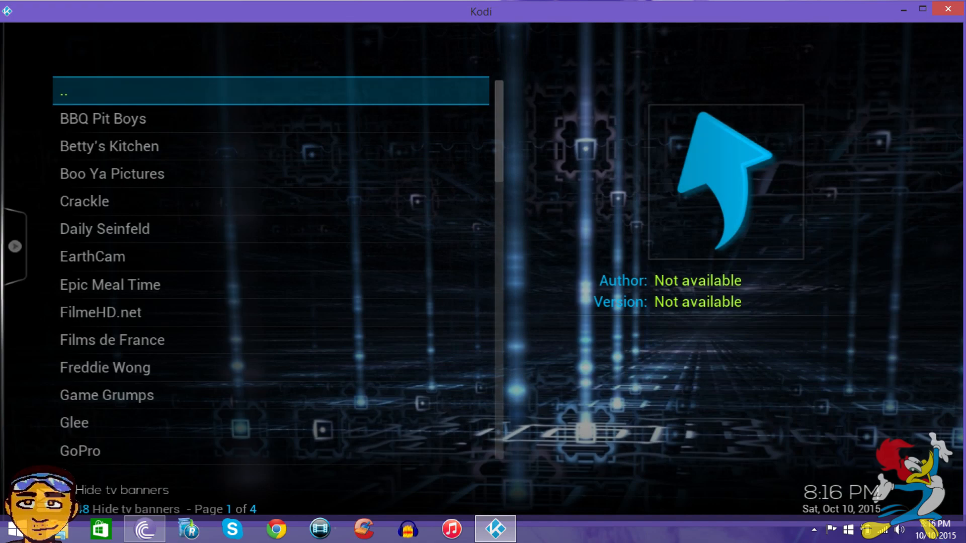
pyautogui.scroll(-3)
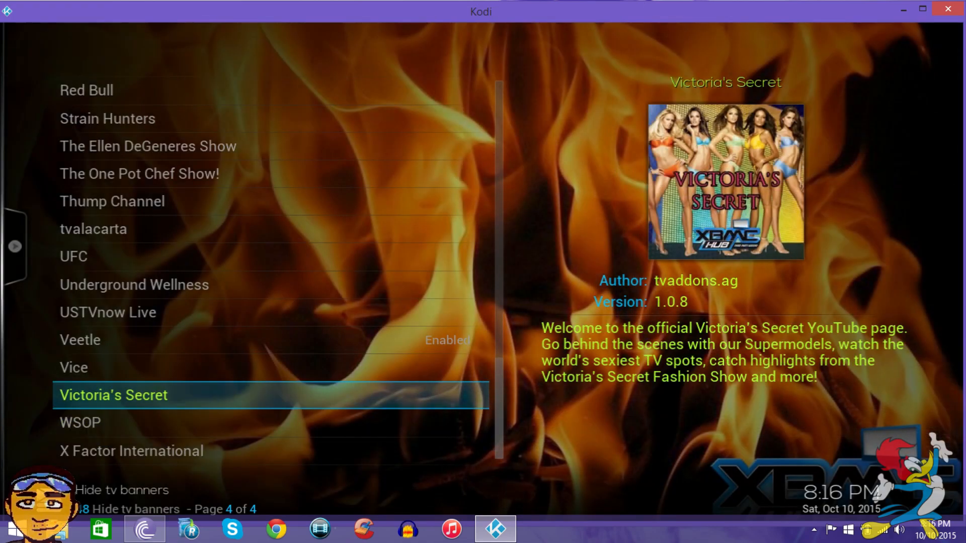
pyautogui.click(148, 146)
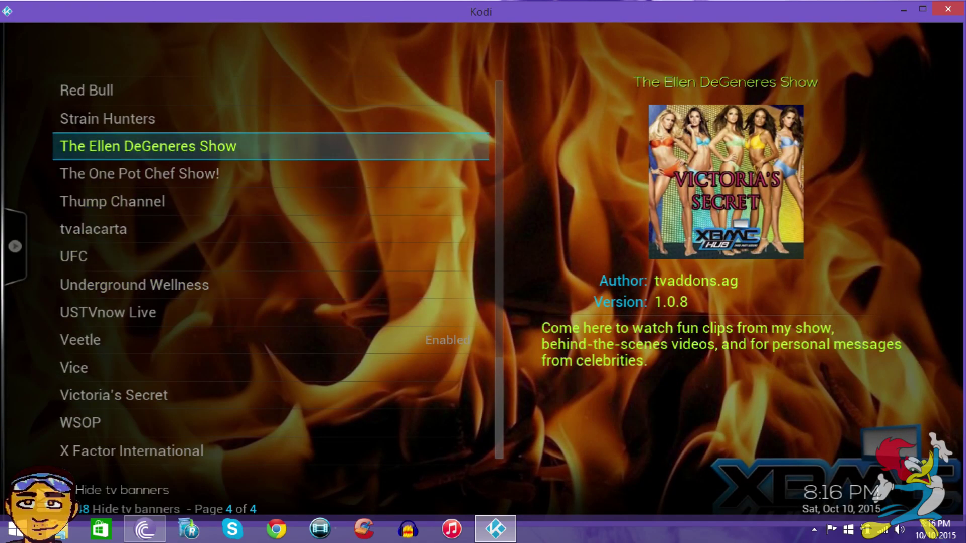
pyautogui.scroll(3)
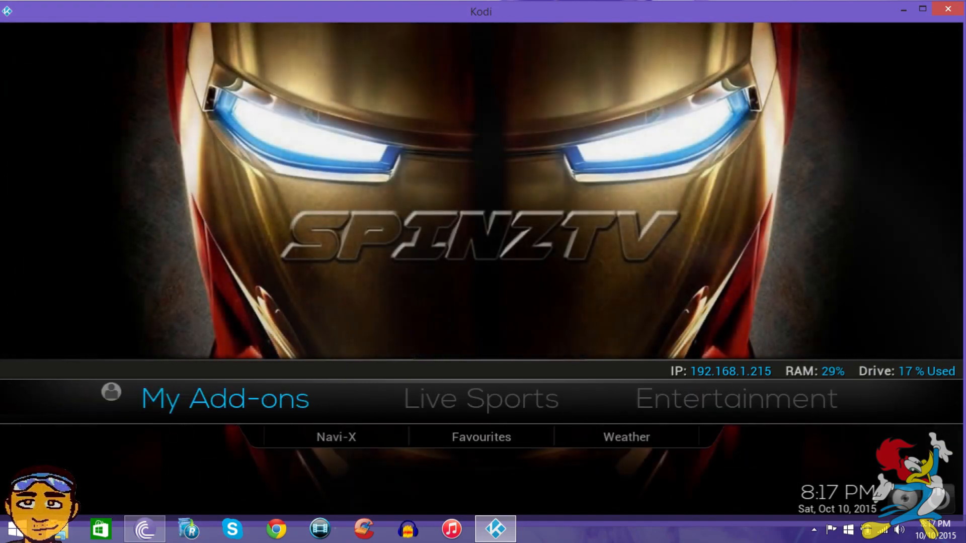
# Step: Launch the Phoenix TV add-on from My Add-ons
pyautogui.click(225, 398)
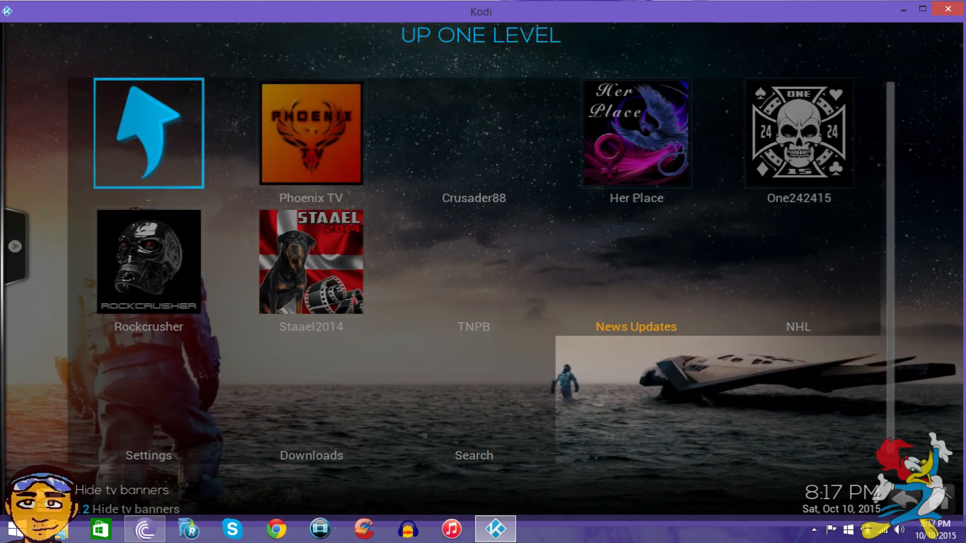
pyautogui.click(310, 133)
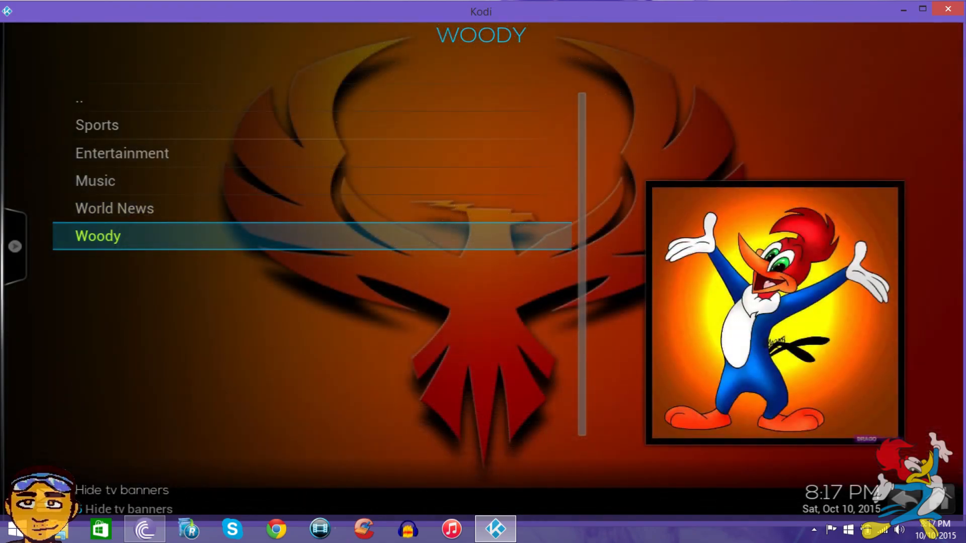
# Step: Open Phoenix's Woody section and scroll to the third page of sports and event channels
pyautogui.click(97, 236)
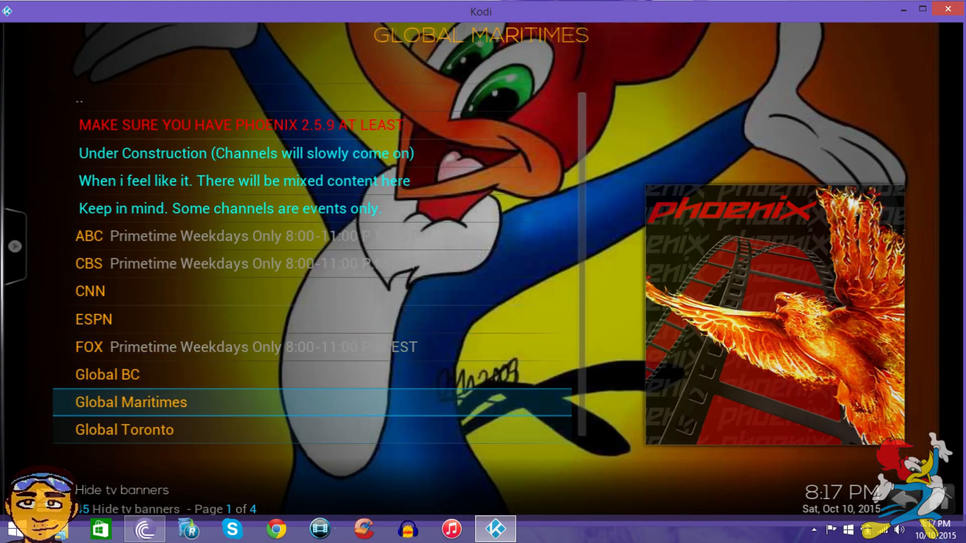
pyautogui.scroll(-3)
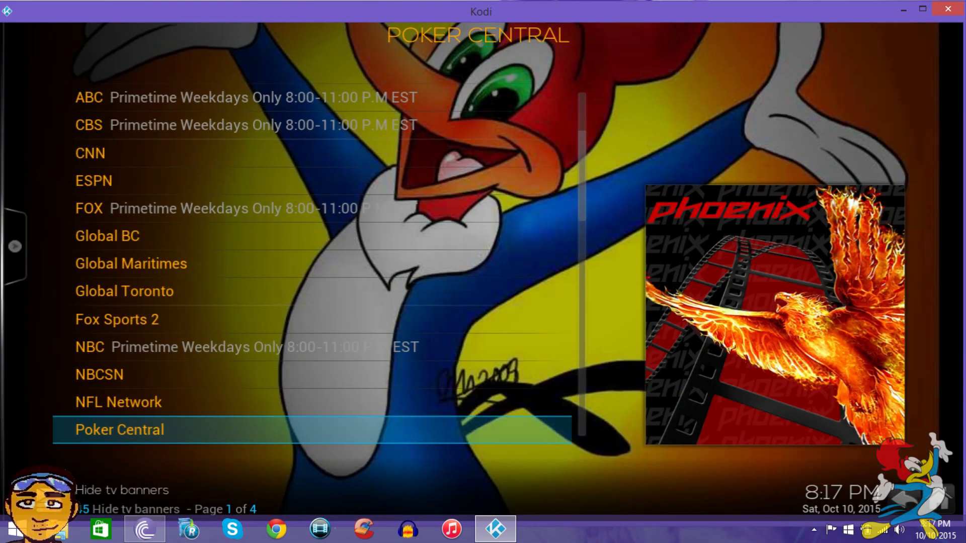
pyautogui.scroll(-3)
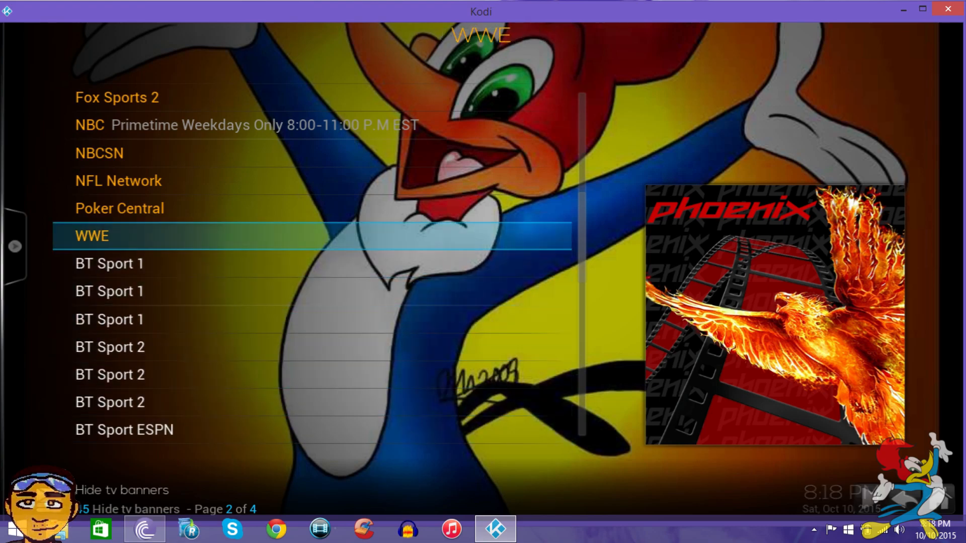
pyautogui.click(91, 236)
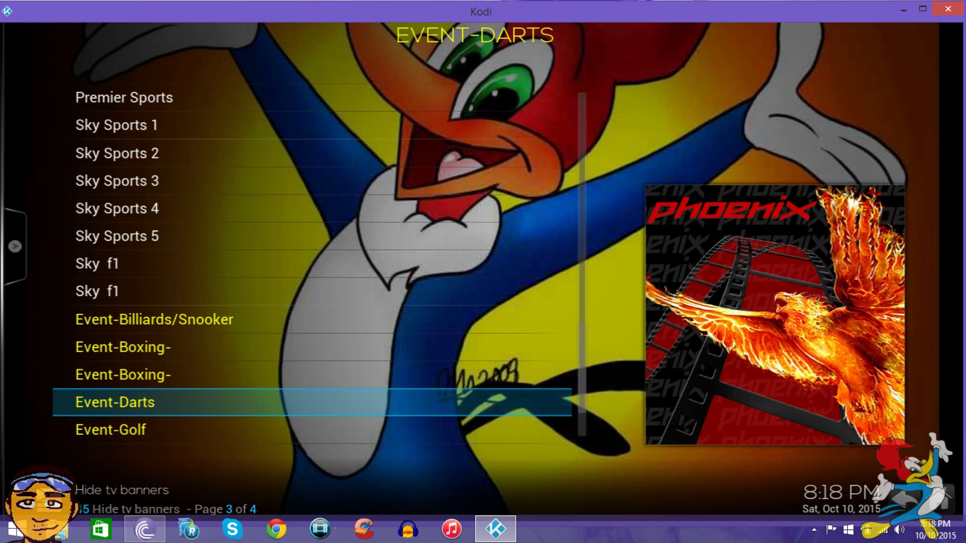
pyautogui.scroll(-3)
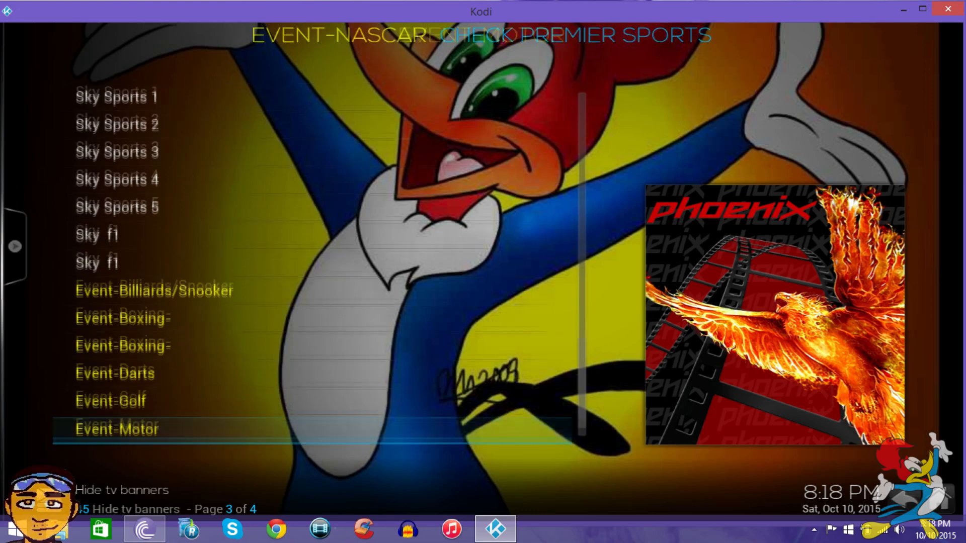